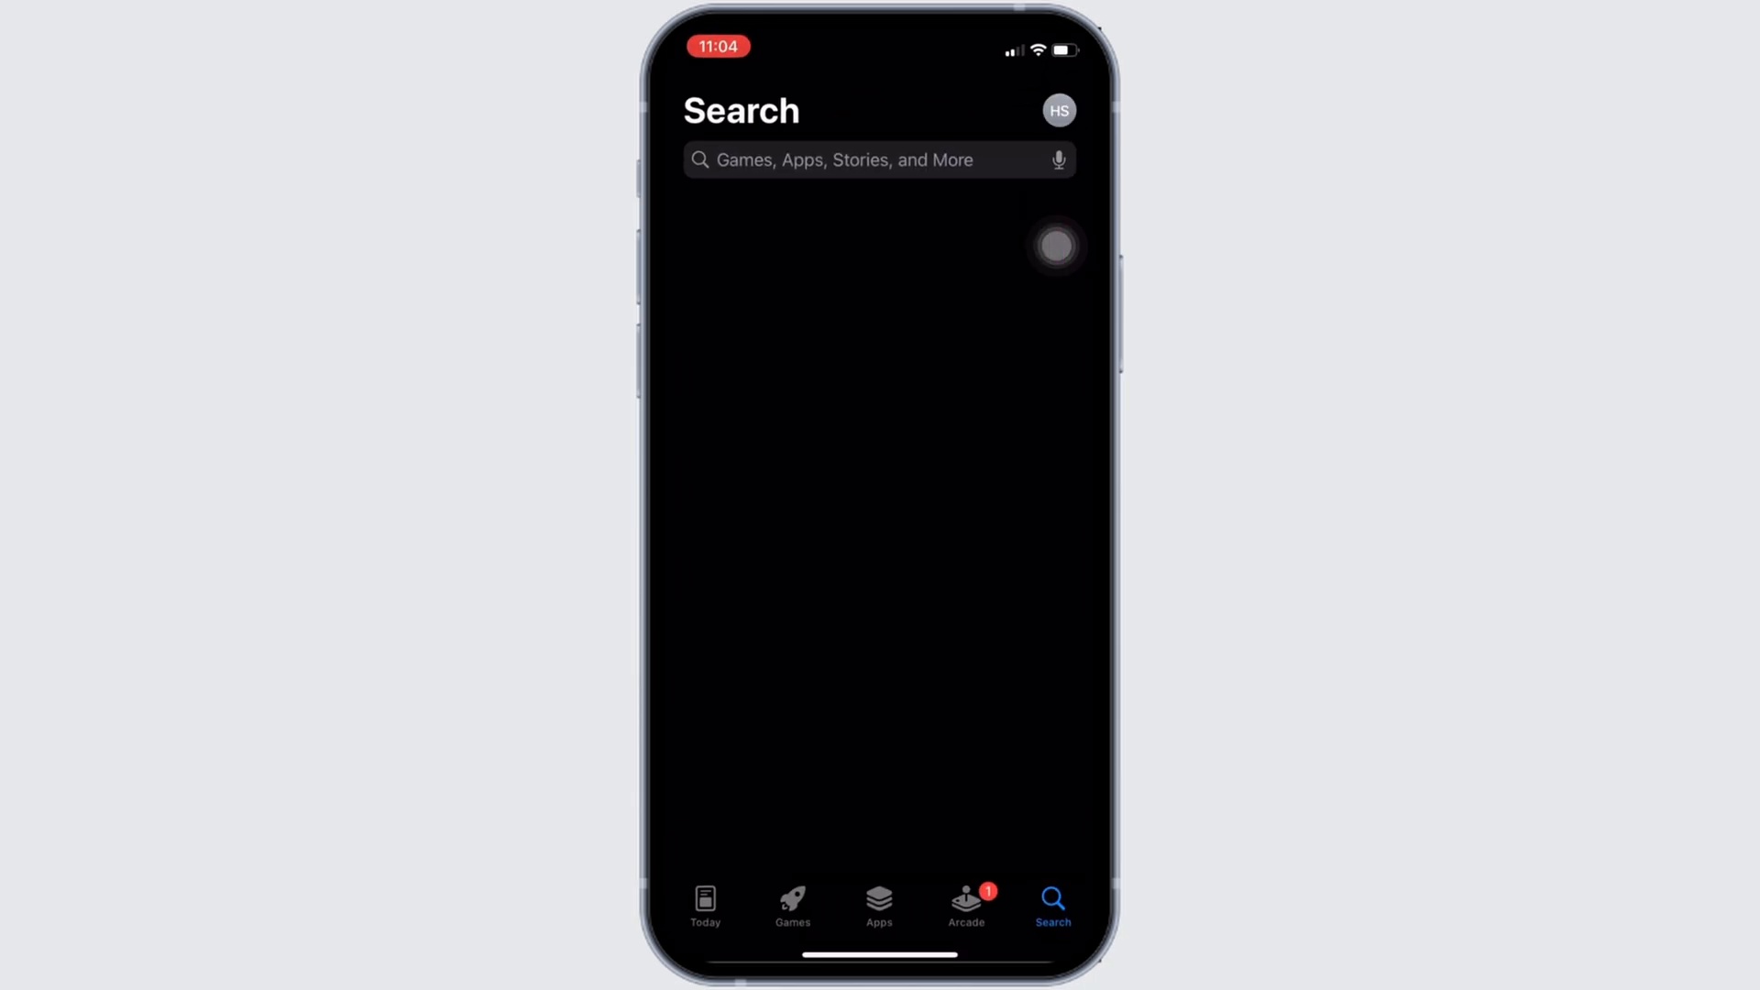
Search the App Store for 'und' and pick the Underdog Fantasy suggestion.
{"action": "type", "text": "und"}
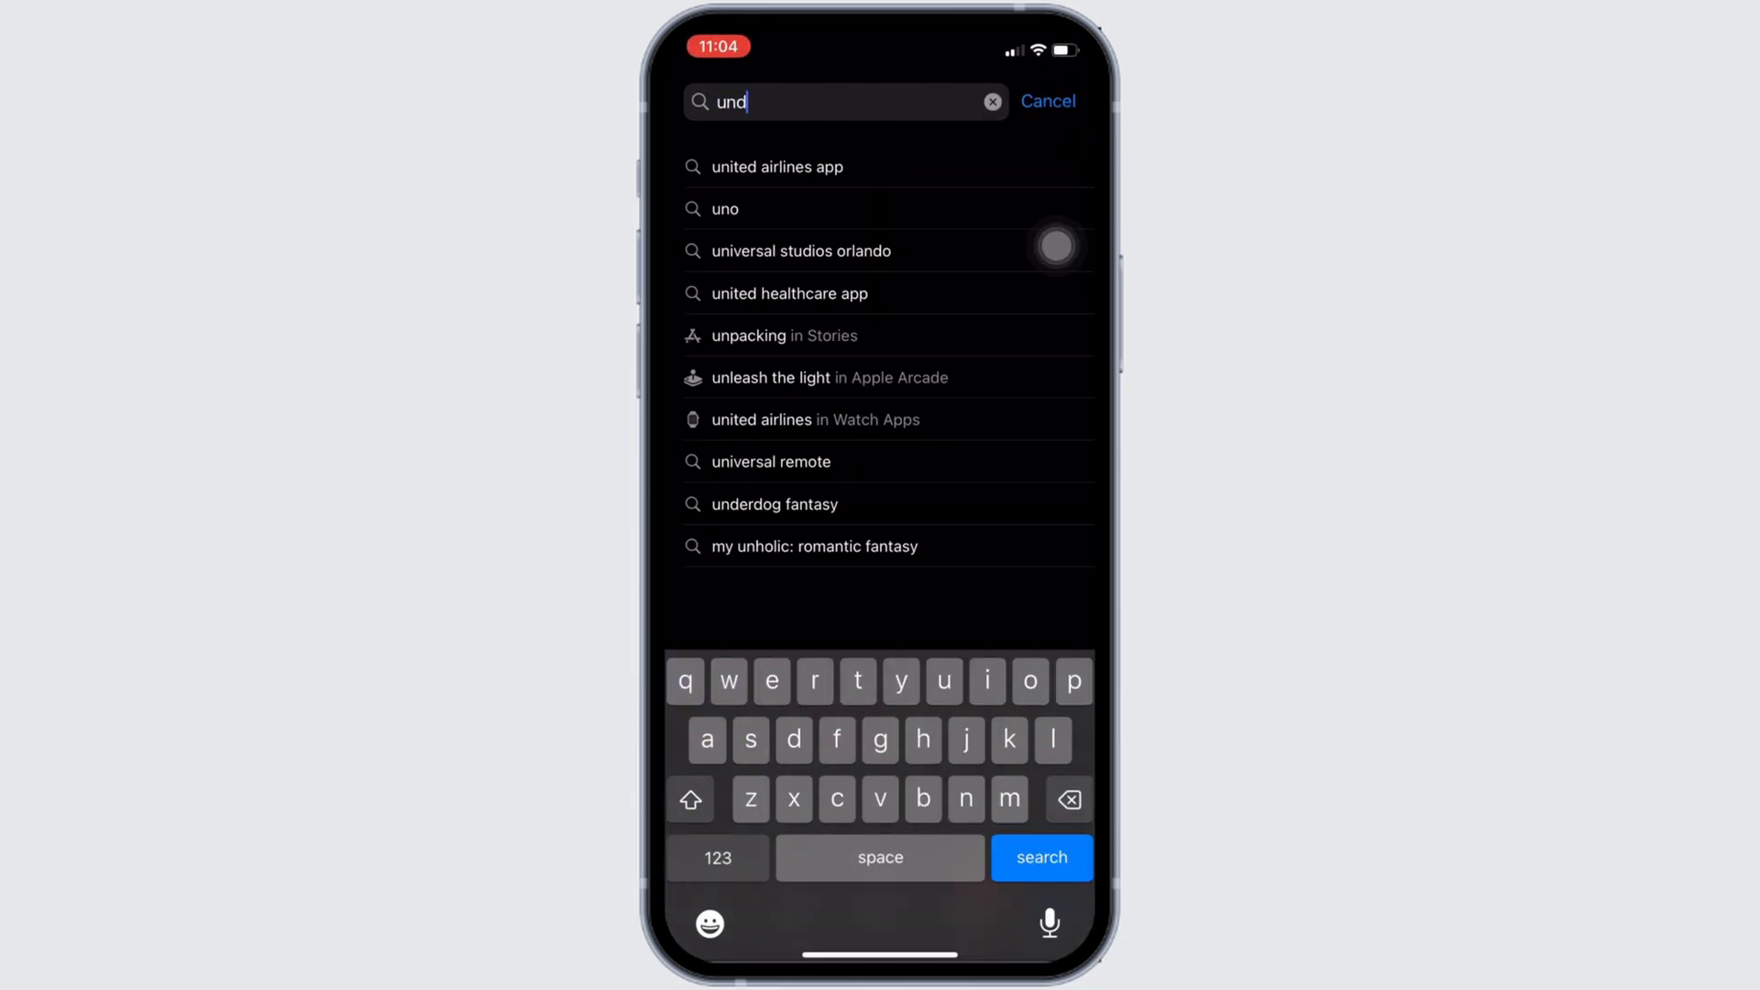
{"action": "left_click", "coordinate": [774, 504]}
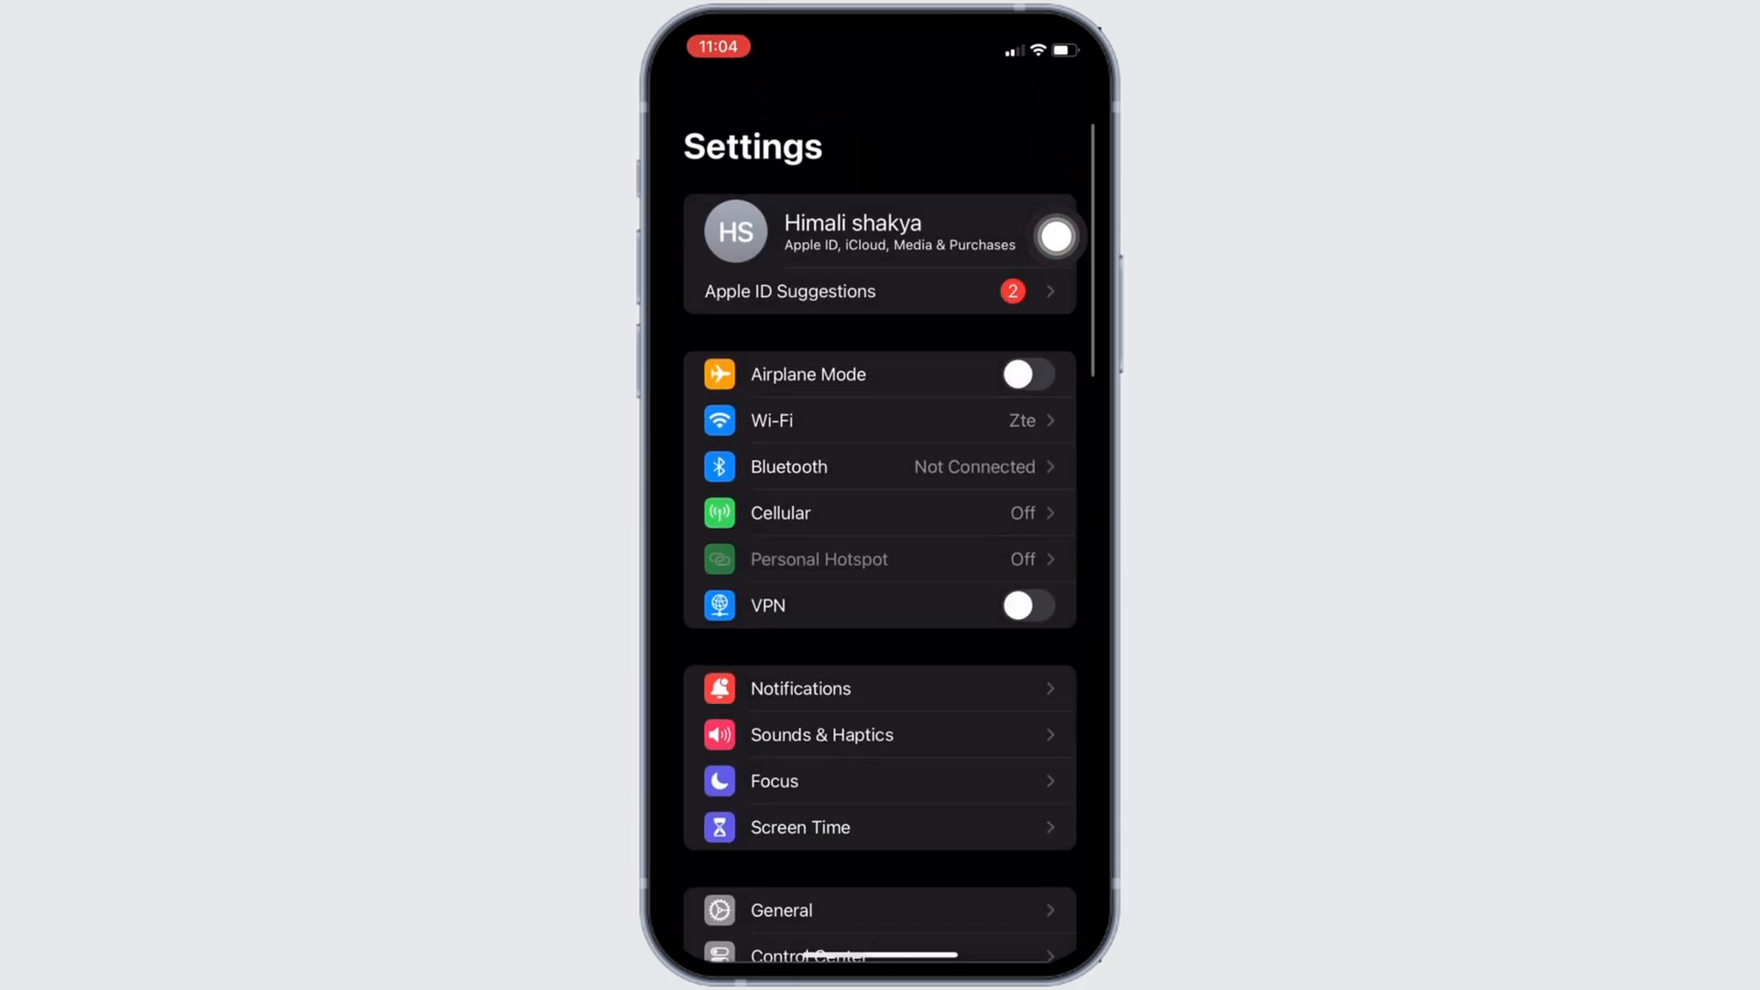
Go to General > iPhone Storage and scroll the app list down to Underdog (96.3 MB).
{"action": "left_click", "coordinate": [779, 909]}
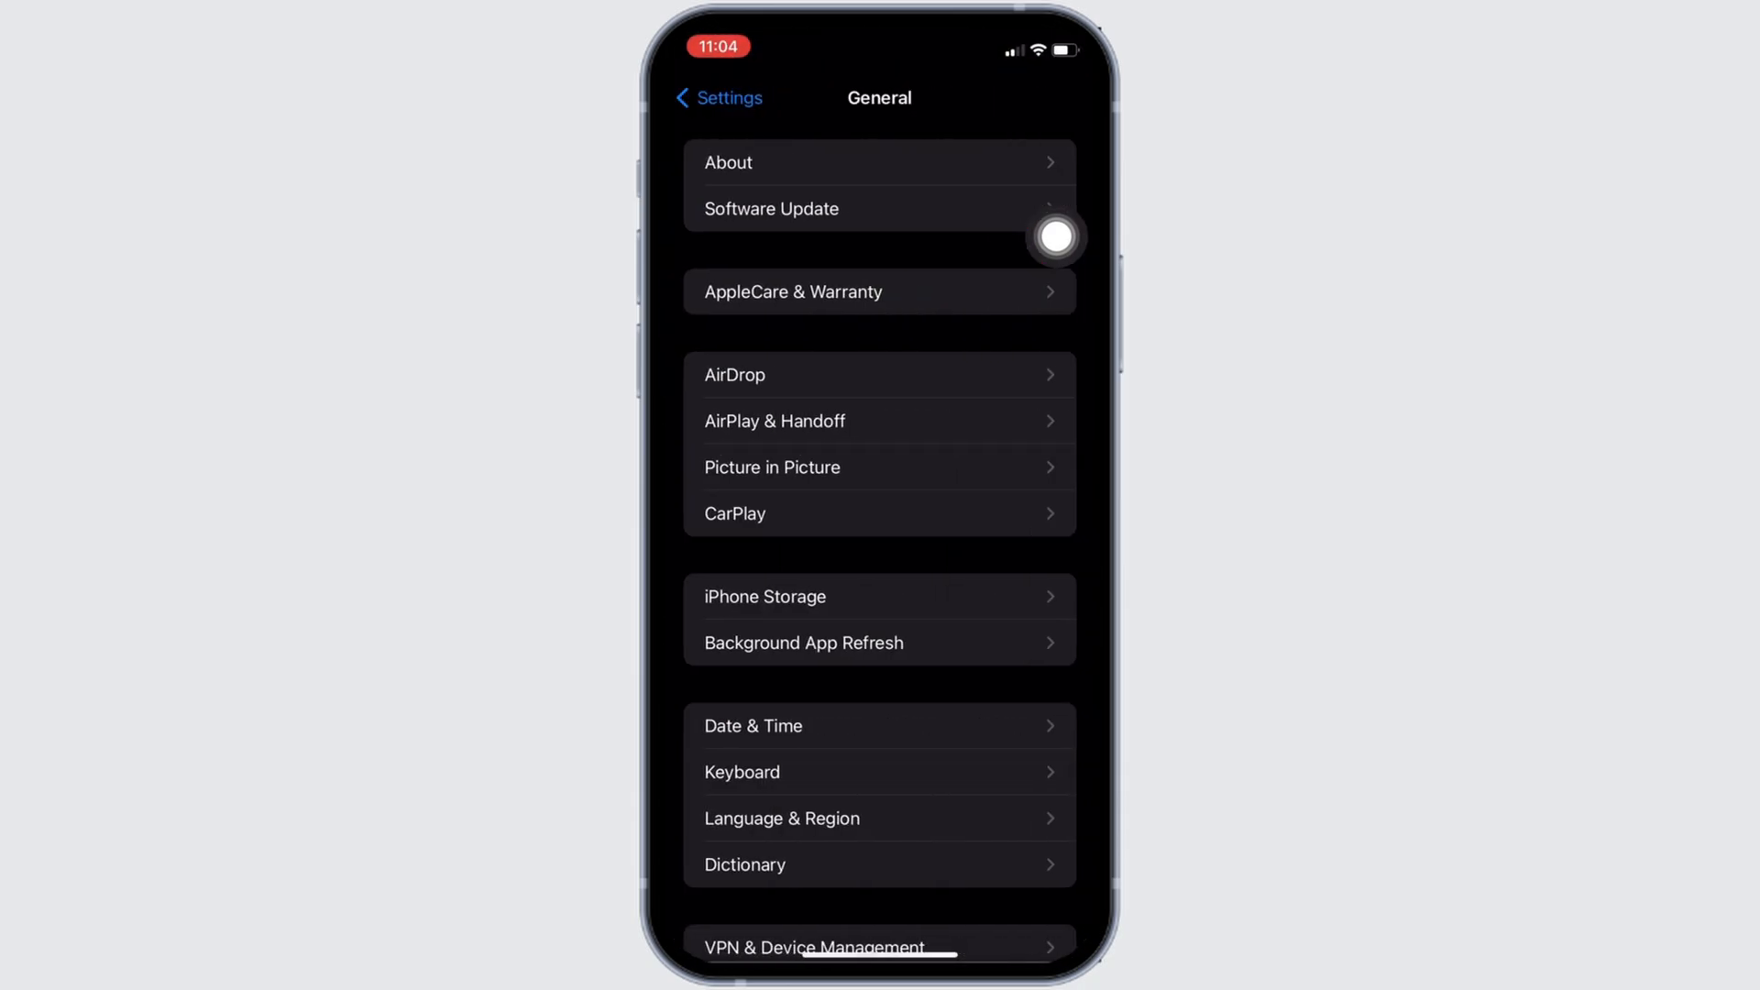
{"action": "left_click", "coordinate": [763, 596]}
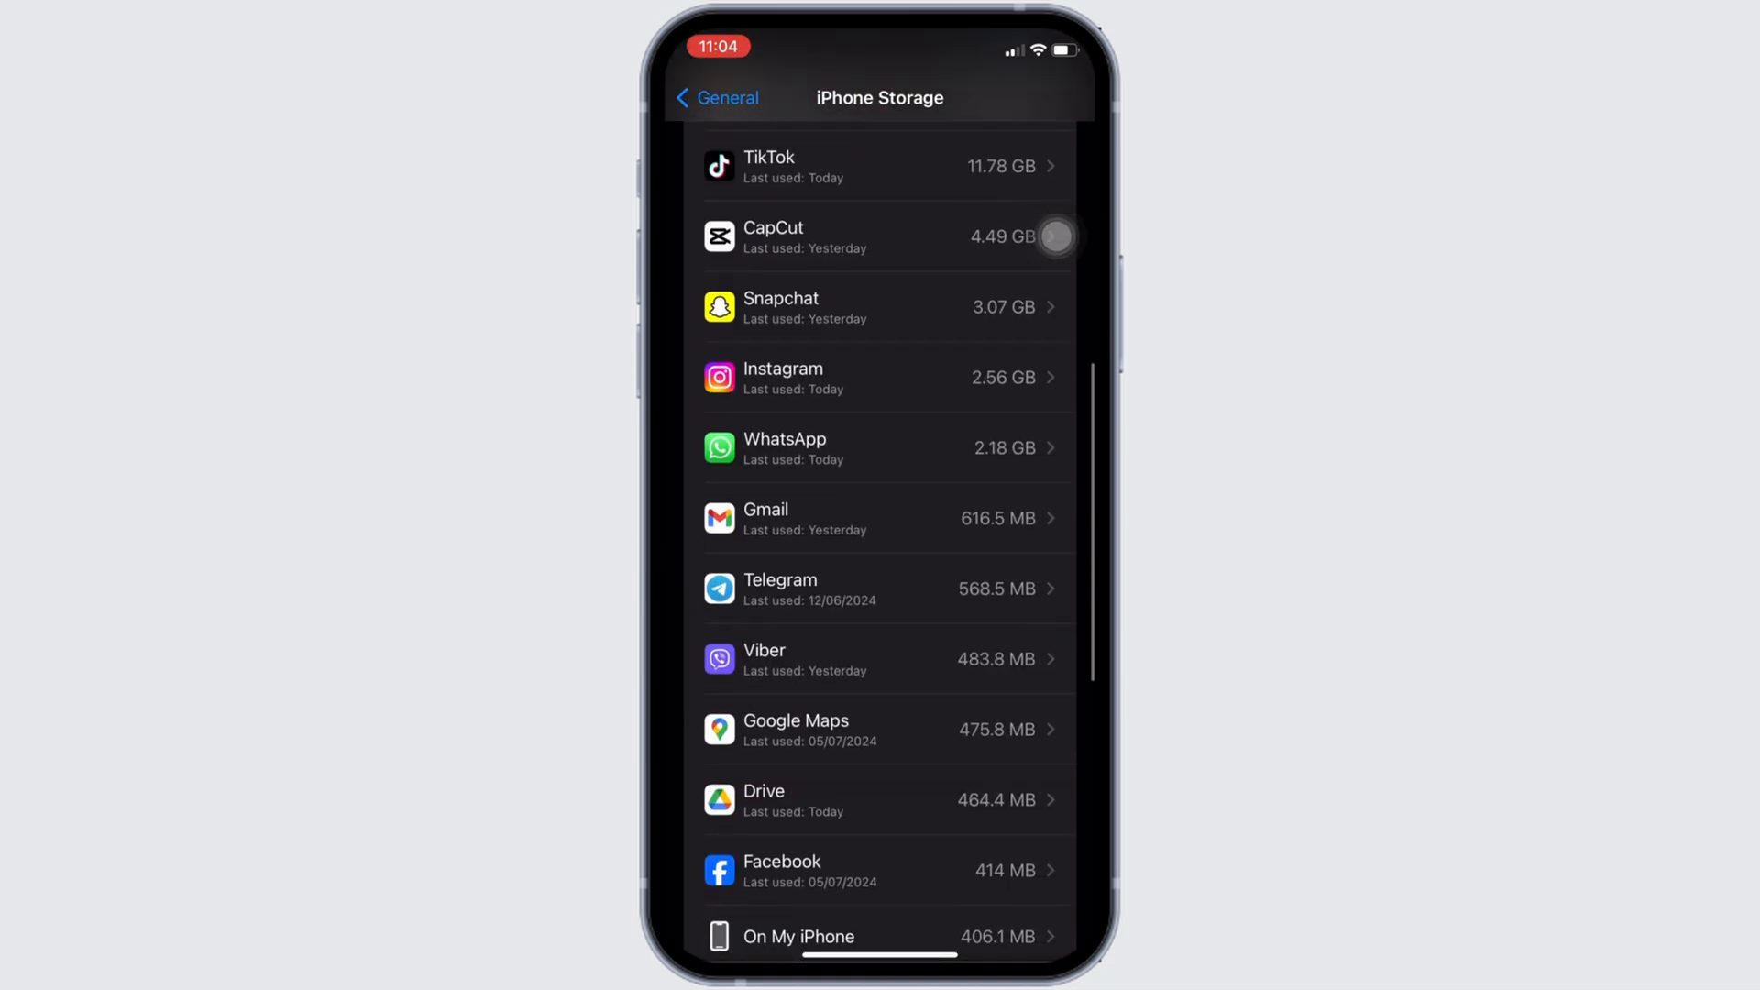
{"action": "scroll", "scroll_direction": "down", "scroll_amount": 3}
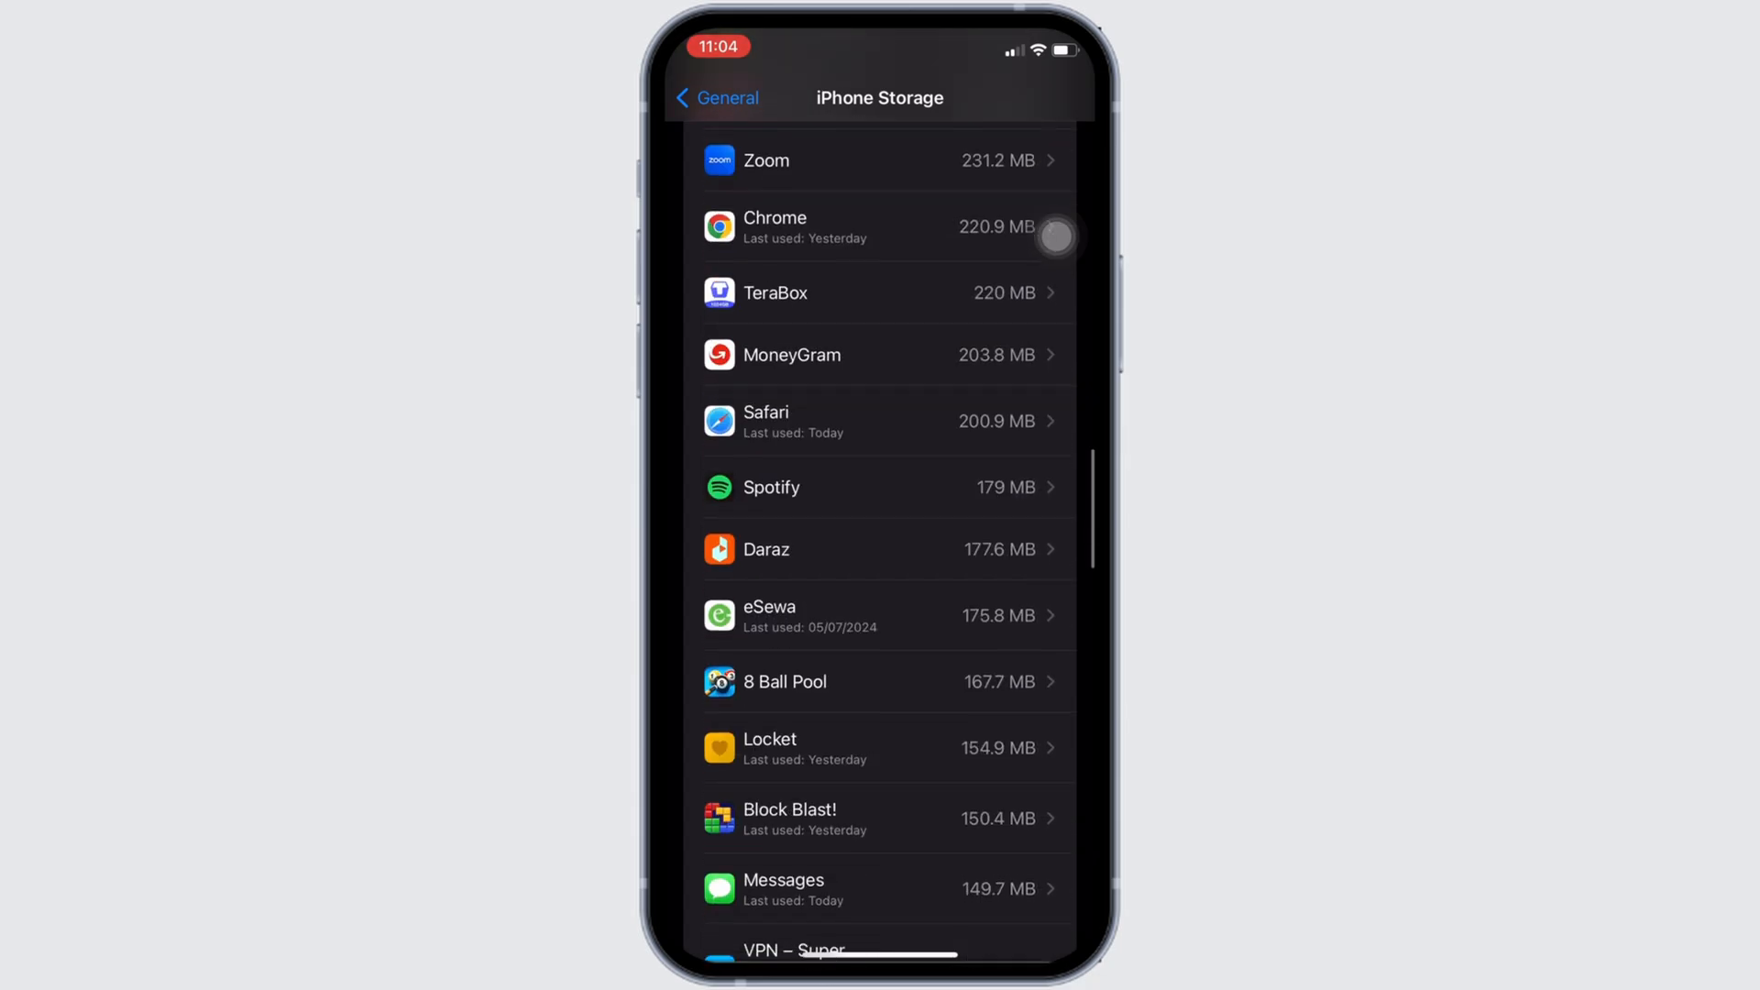
{"action": "scroll", "scroll_direction": "down", "scroll_amount": 3}
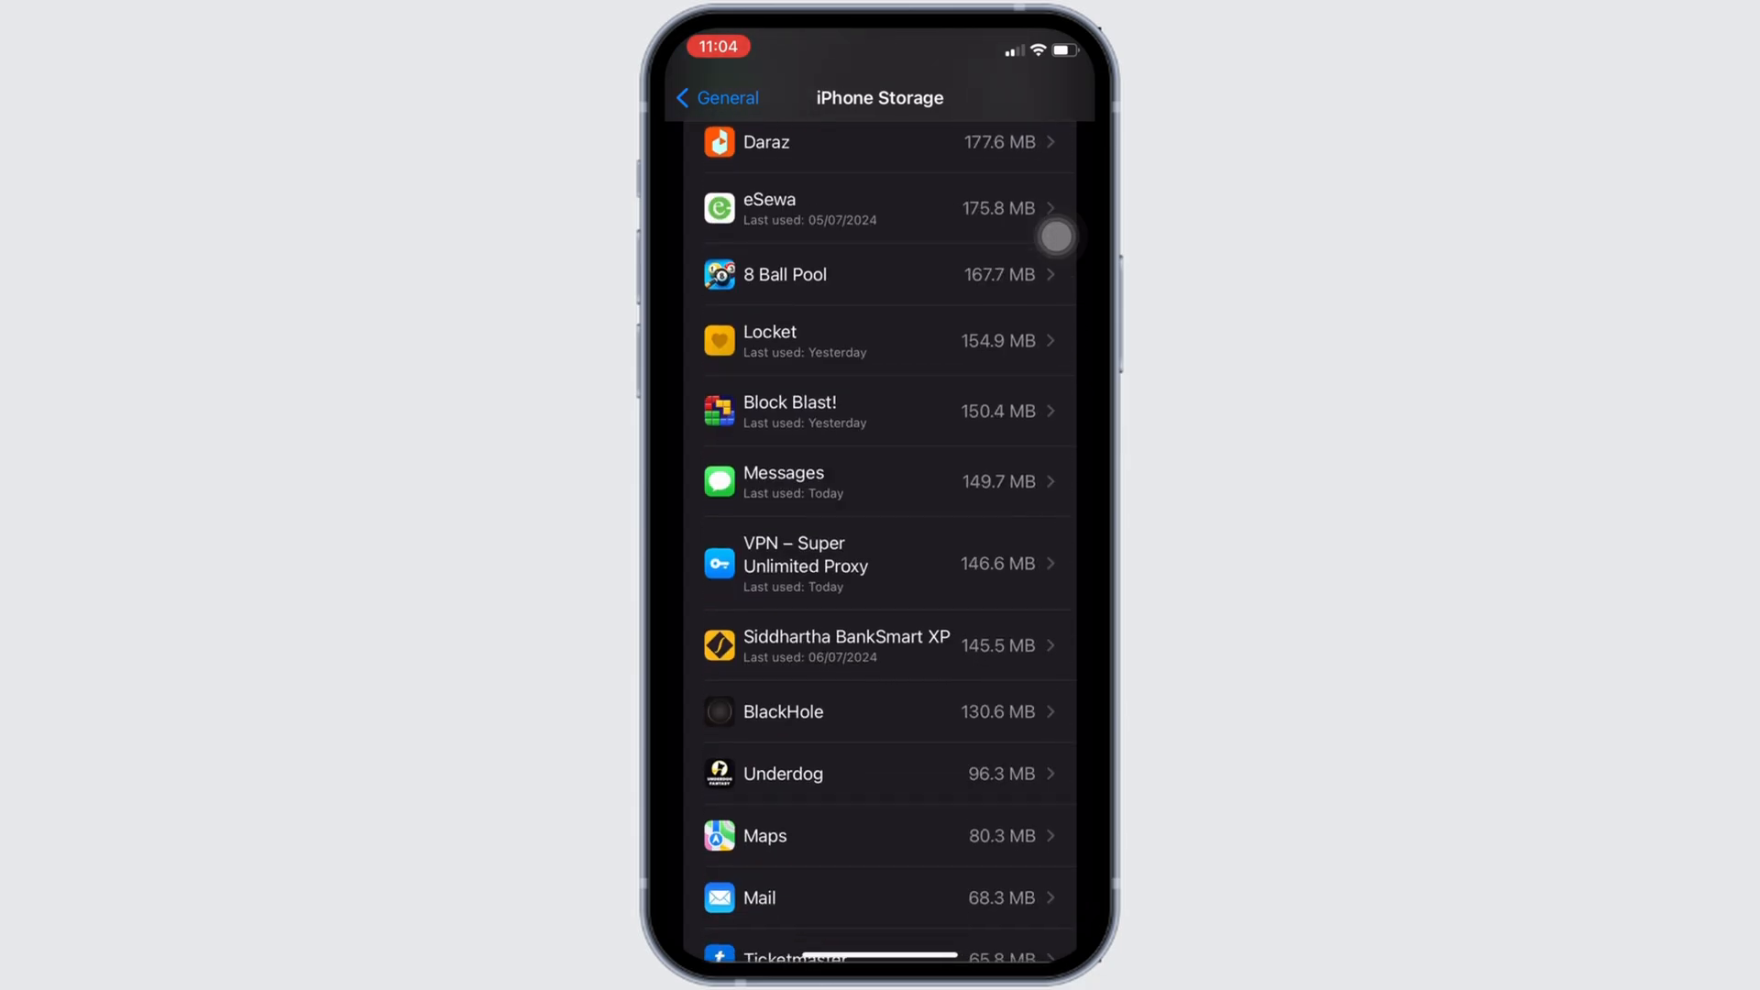
Offload the Underdog app from its storage page, confirming while keeping documents and data.
{"action": "left_click", "coordinate": [781, 772]}
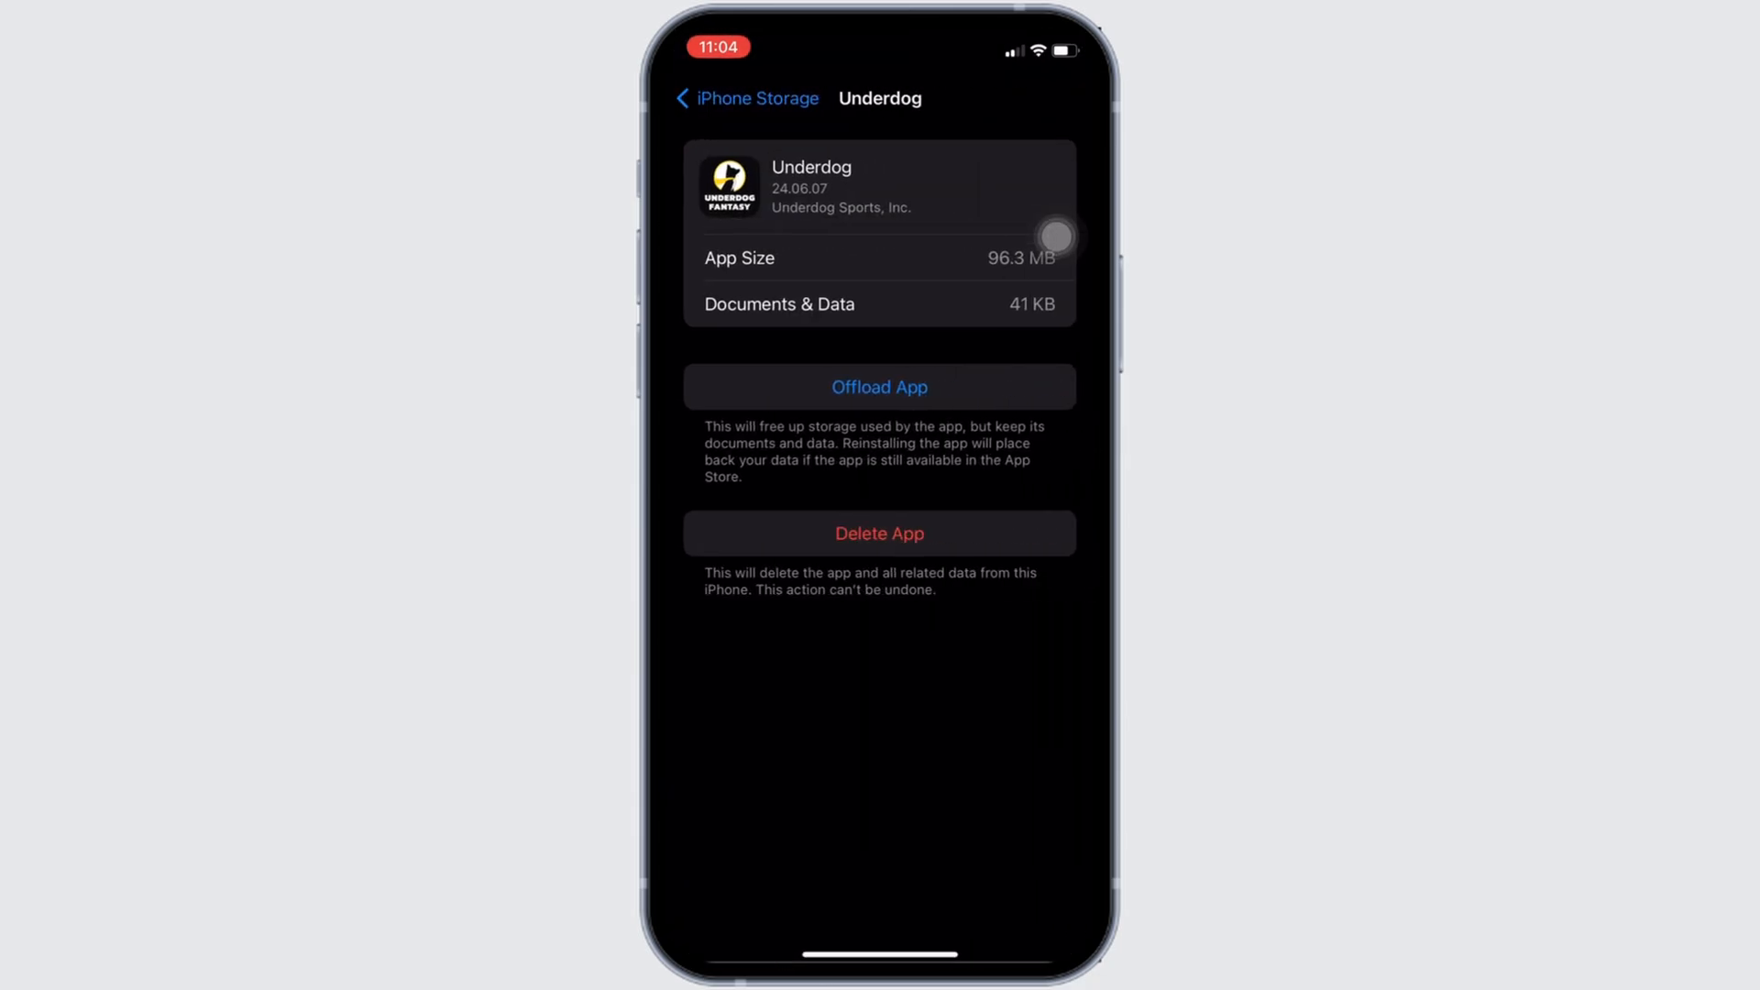
{"action": "left_click", "coordinate": [878, 387]}
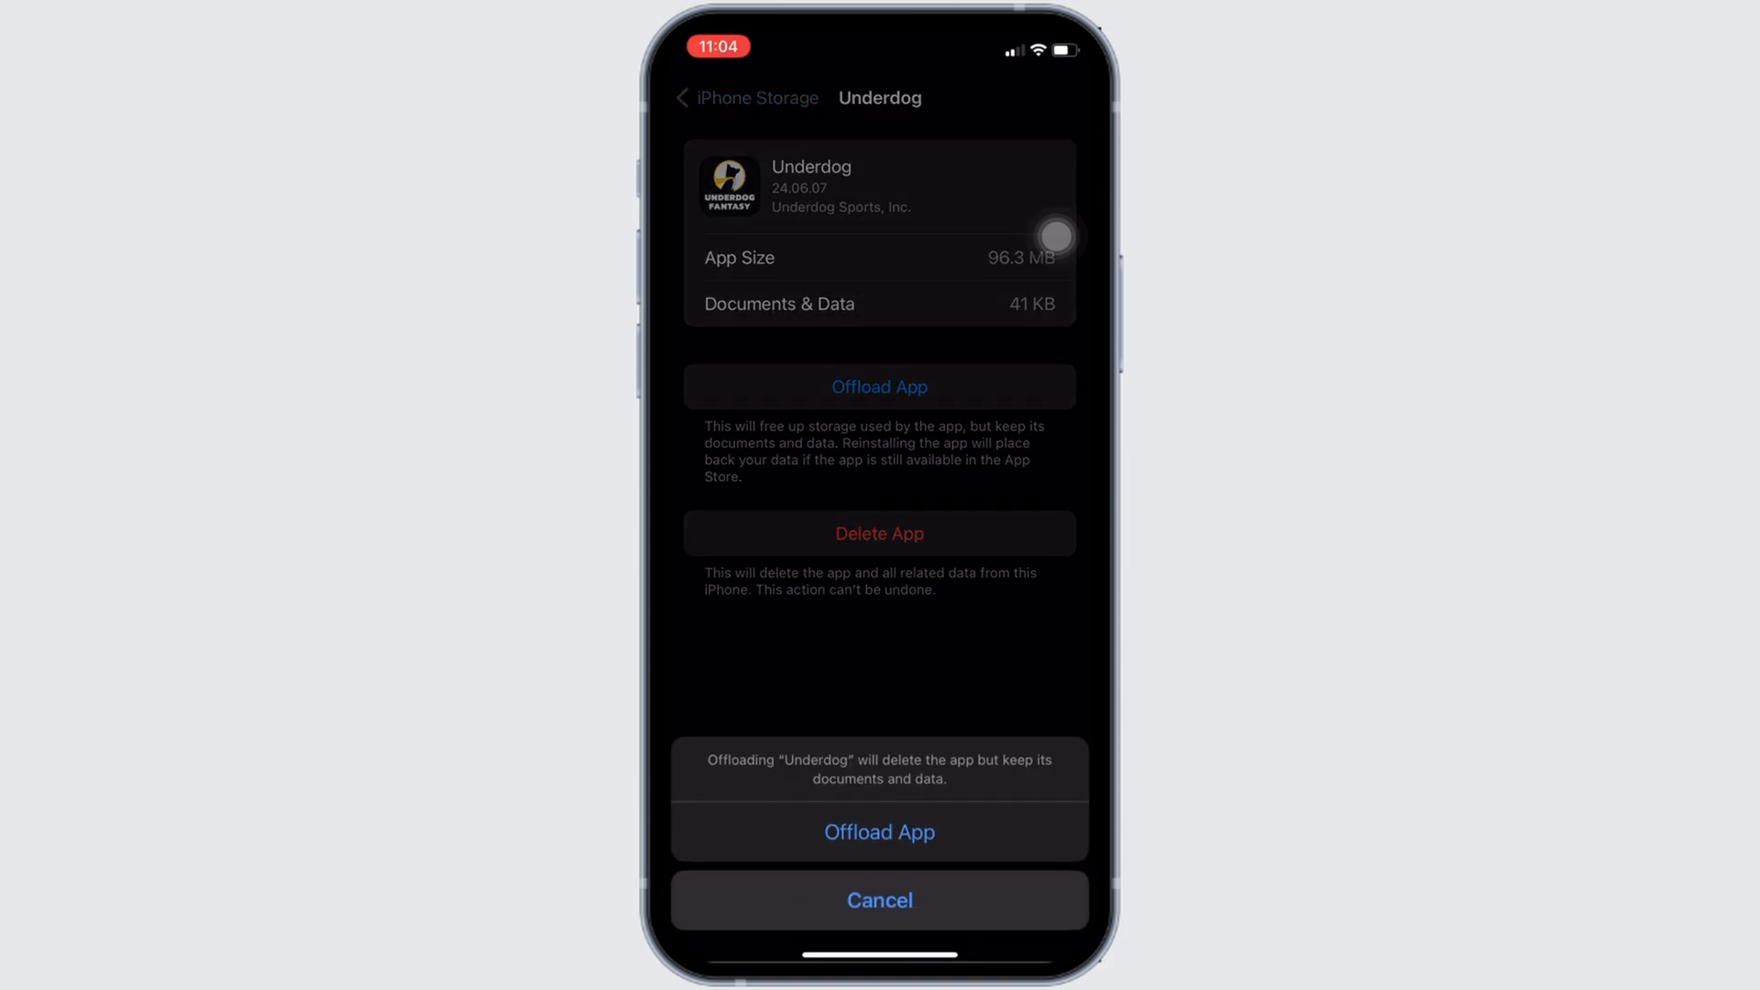
{"action": "left_click", "coordinate": [878, 832]}
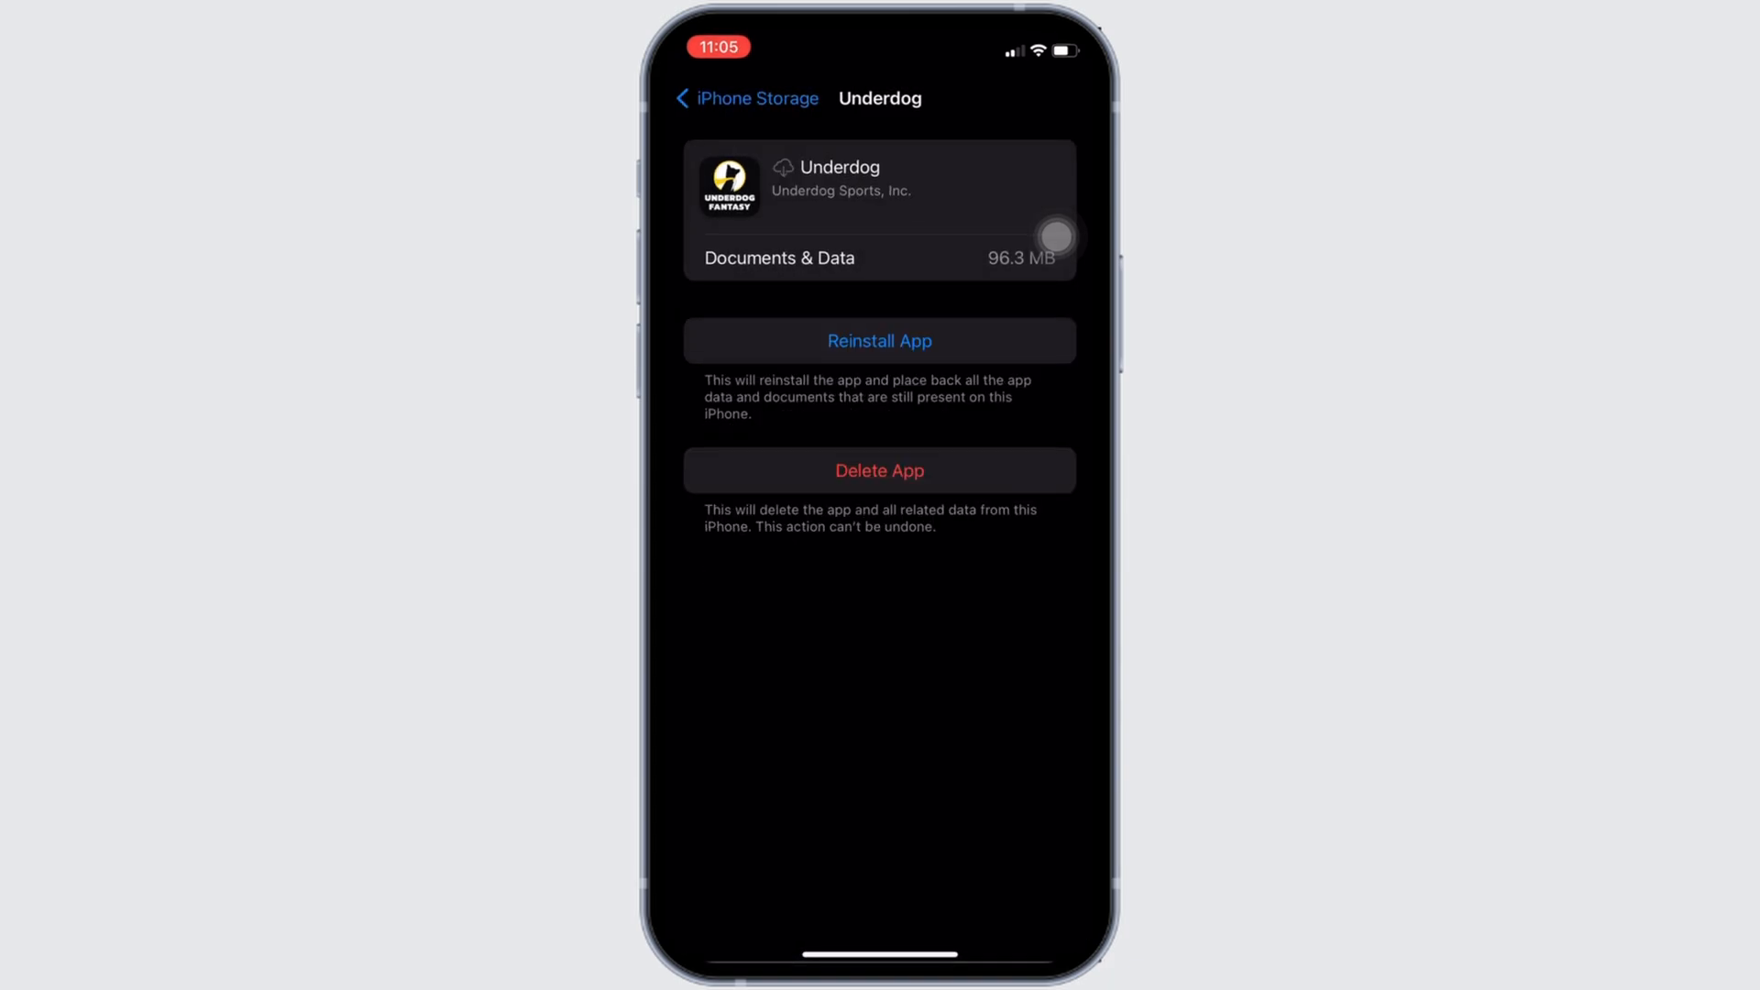